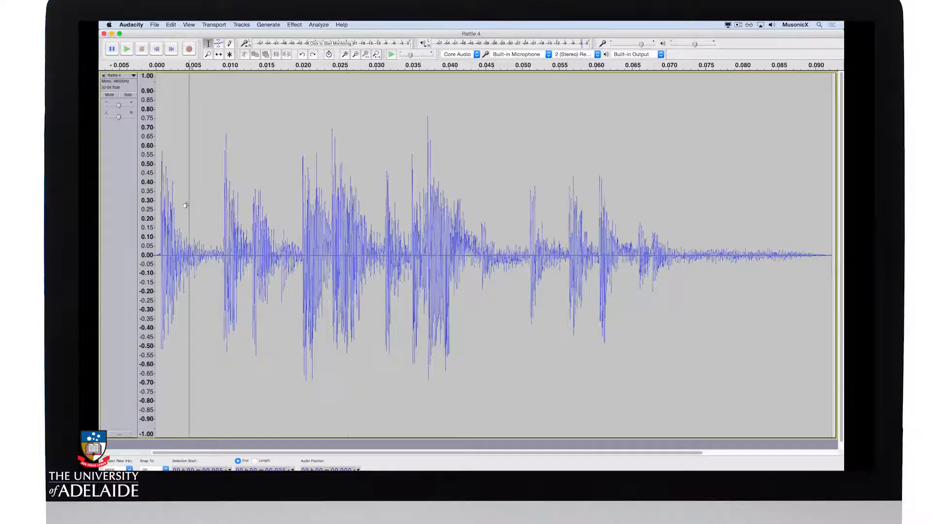
Step: Move the edit cursor to the end of the Rattle 4 selection via Edit > Move Cursor
left_click(171, 24)
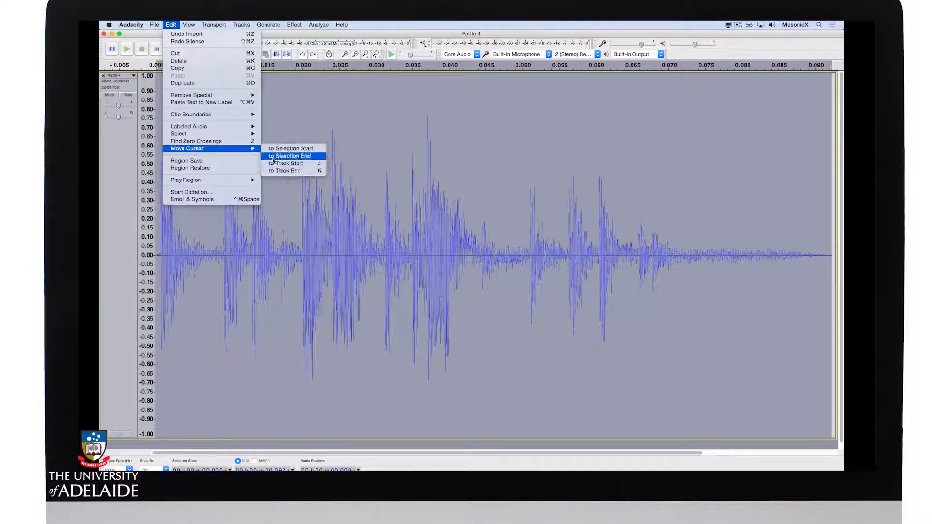
left_click(288, 155)
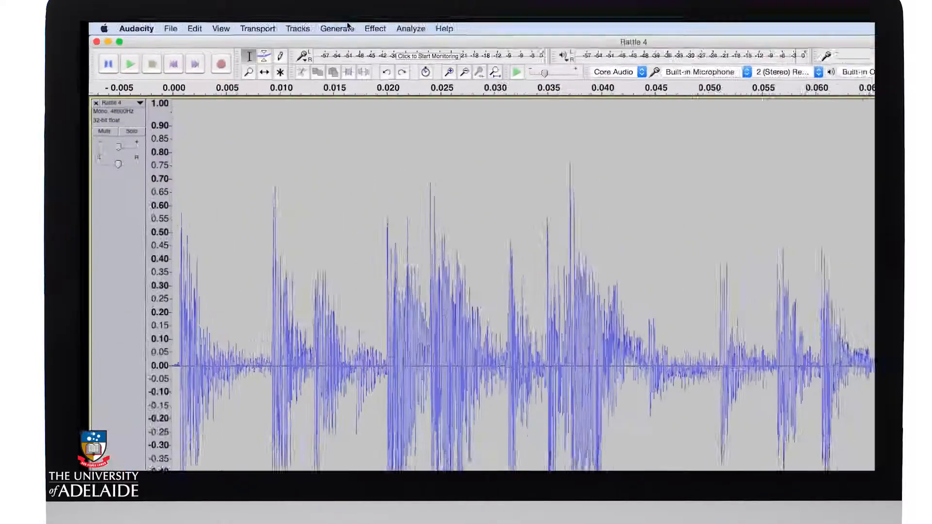
Step: Generate 10 seconds of silence after the rattle and fit the lengthened track in the window
left_click(337, 28)
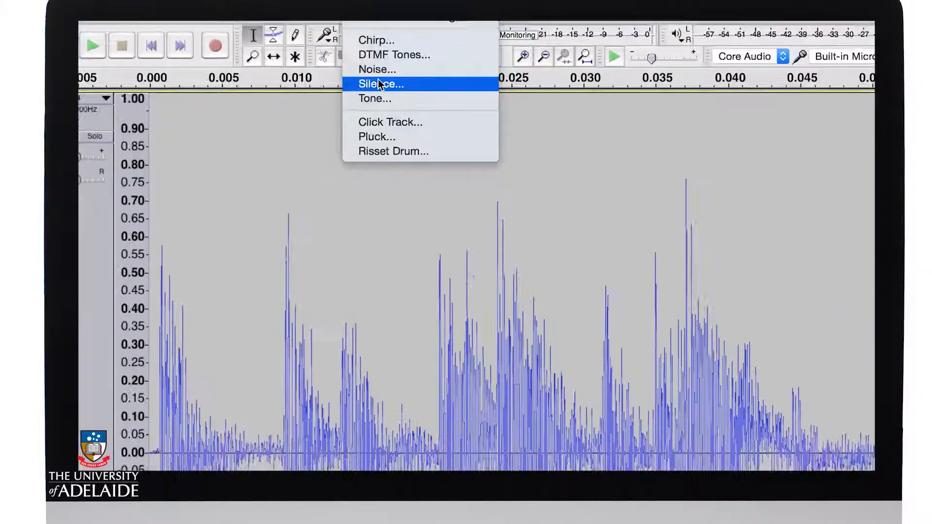
left_click(381, 83)
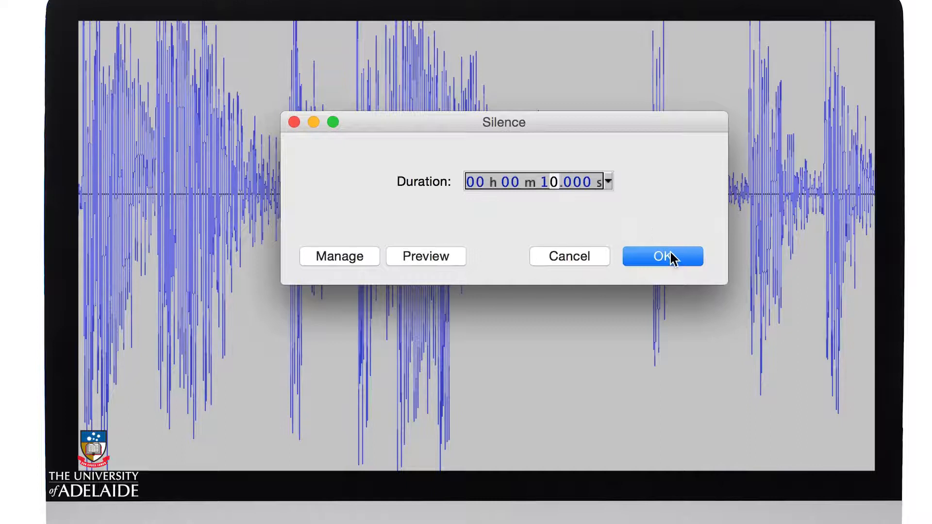
left_click(662, 256)
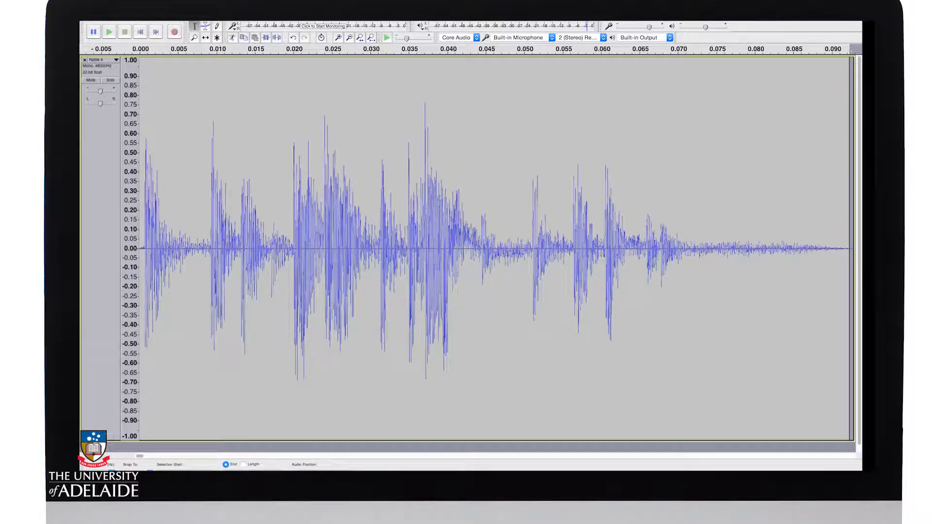
left_click(174, 25)
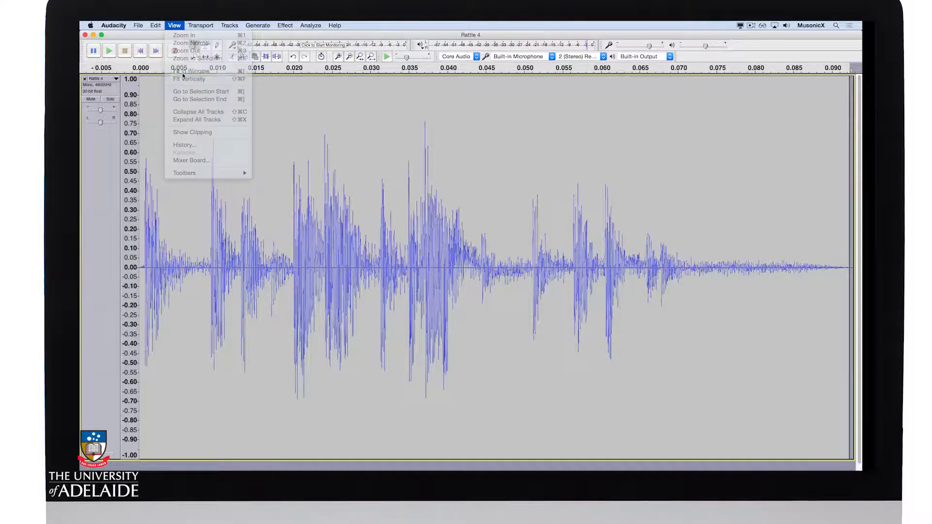
left_click(189, 43)
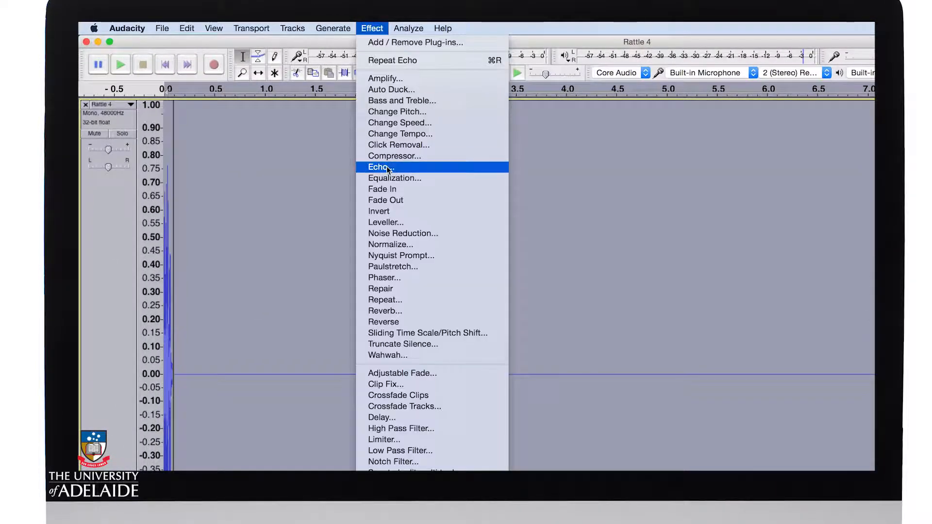
Step: Apply Echo with a 0.25-second delay and 0.75 decay factor to the rattle
left_click(380, 167)
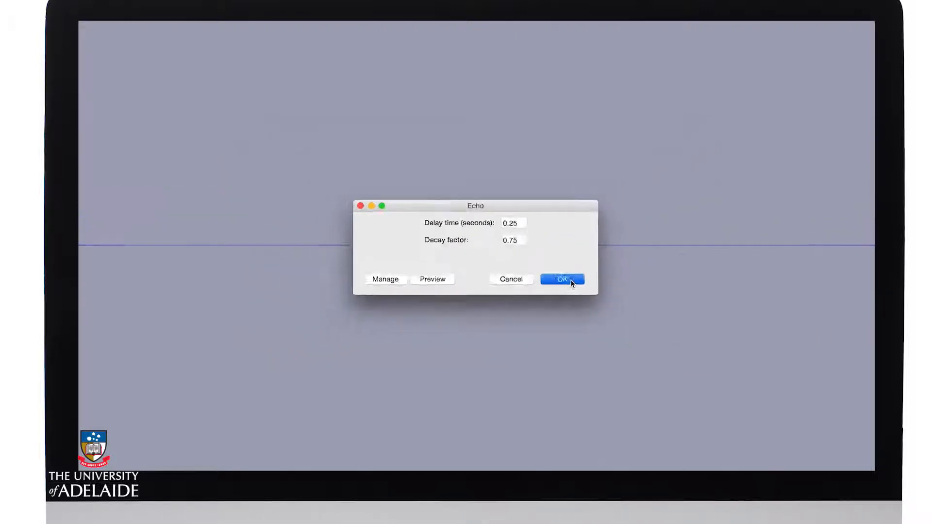
left_click(561, 279)
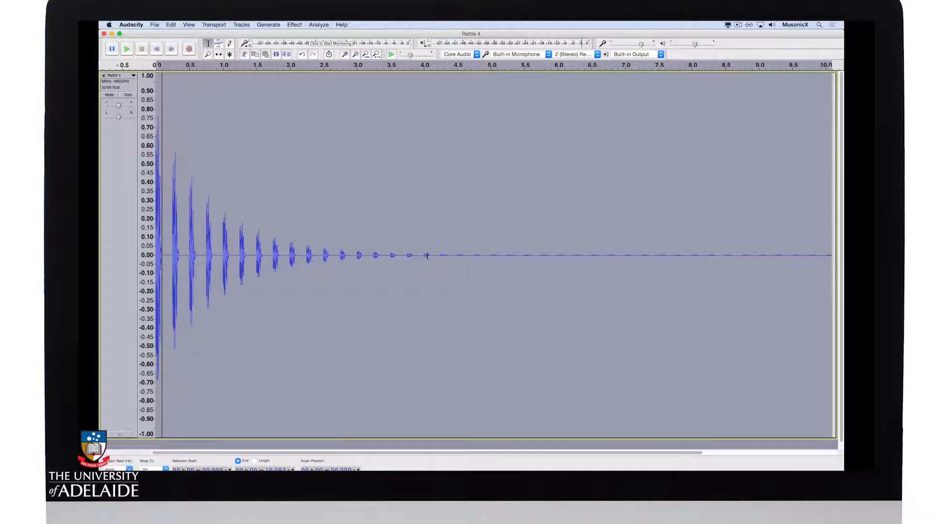
mouse_move(441, 344)
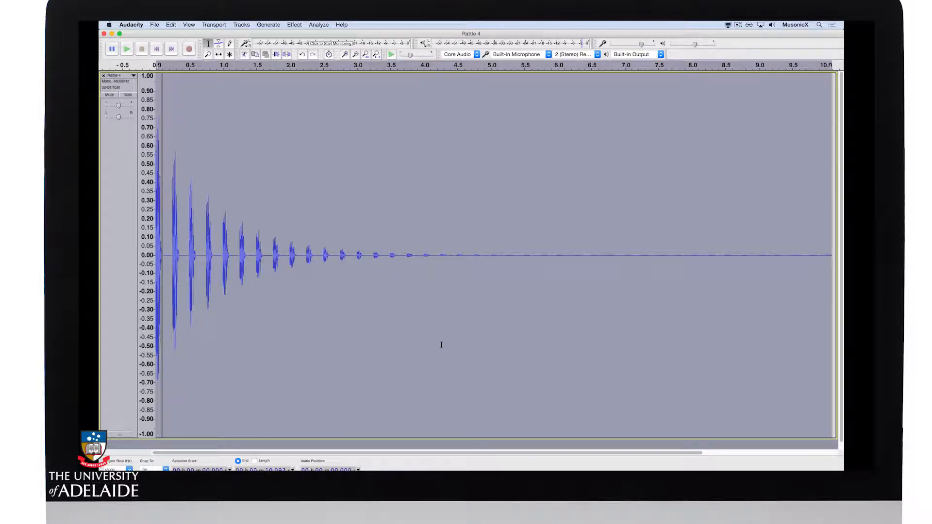
Step: Trim the track to its first four seconds and reselect the remaining audio
left_click(126, 48)
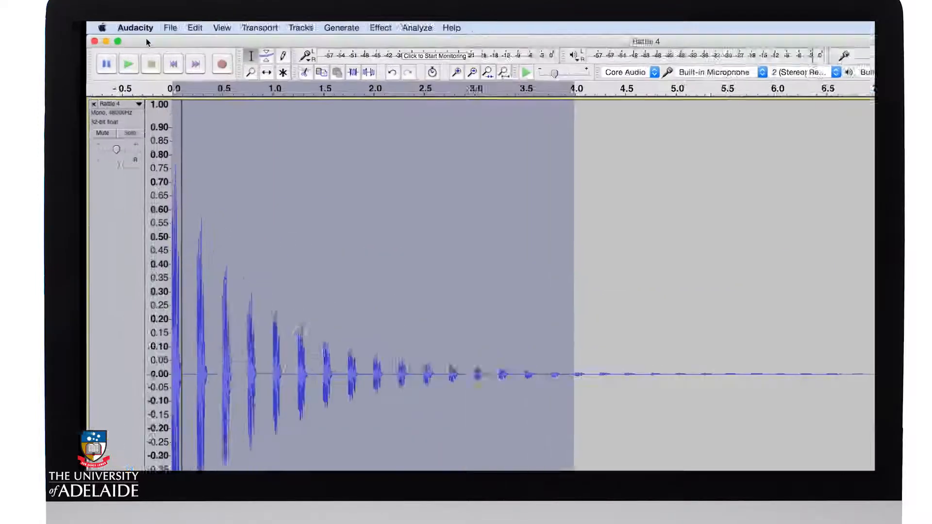
left_click(194, 27)
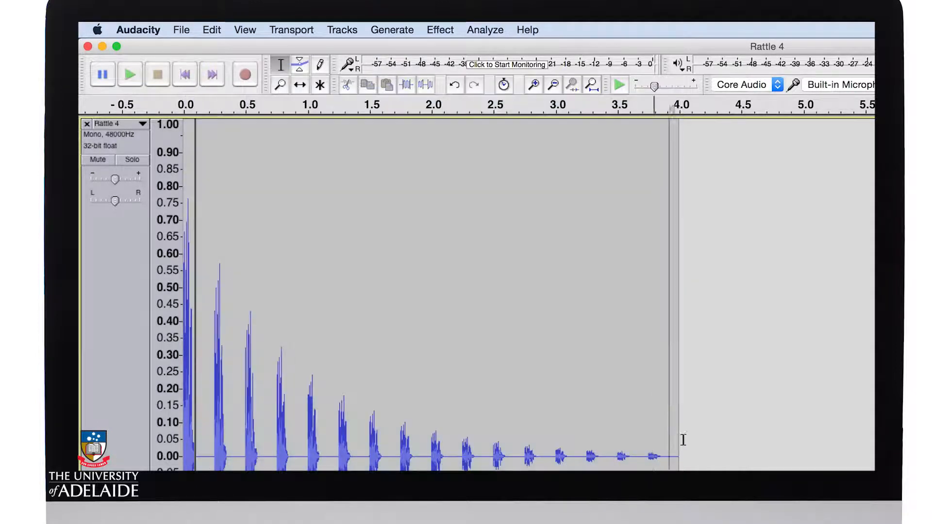
left_click(439, 30)
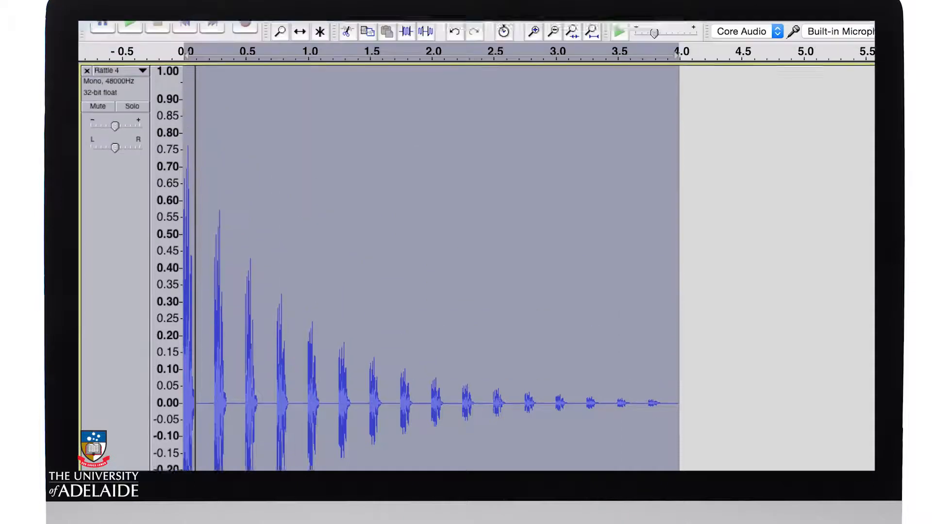
Step: Export as 24-bit WAV 'Rattle 4 Echo' into the Samples New folder, accepting empty metadata
left_click(182, 29)
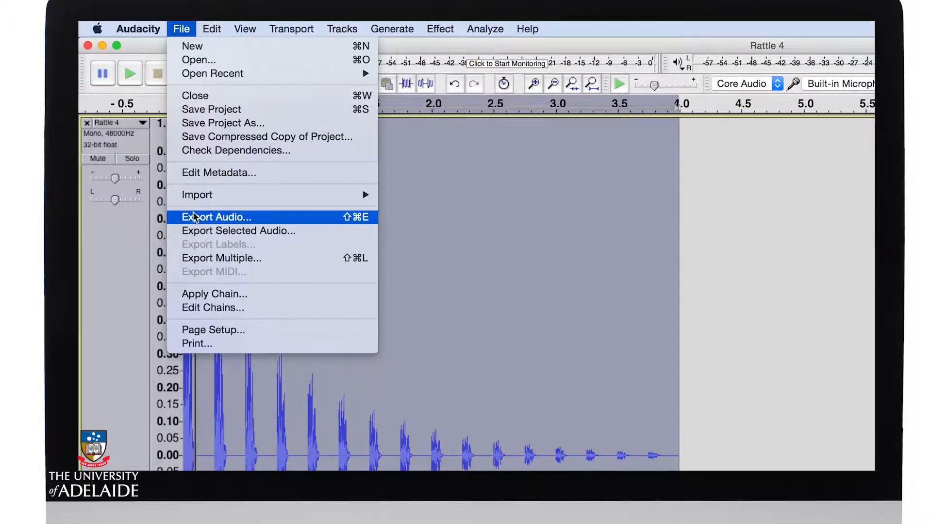
left_click(216, 217)
type("Rattle 4 Echo")
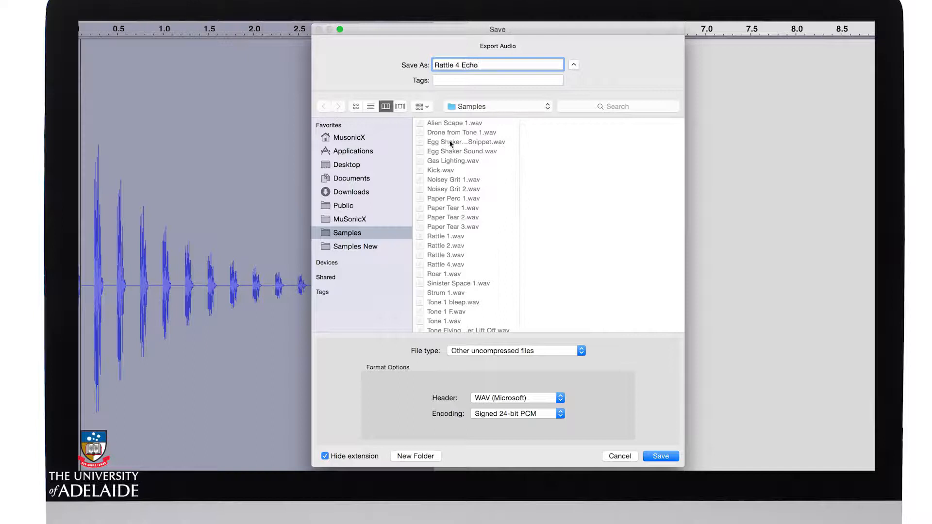
left_click(355, 246)
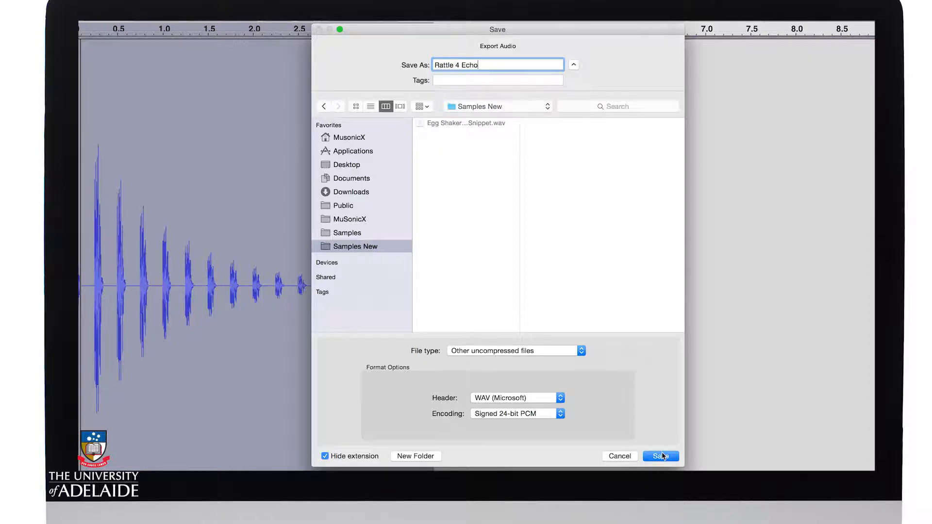
left_click(659, 456)
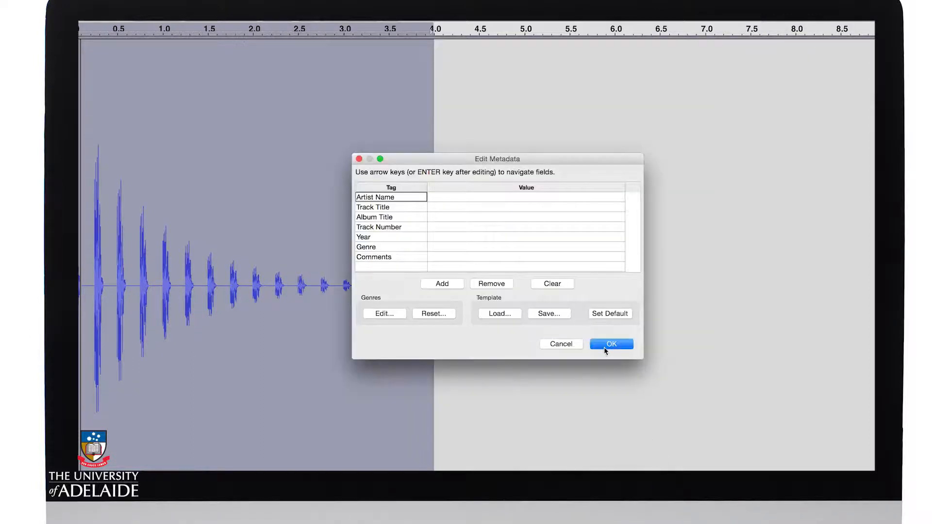
left_click(611, 343)
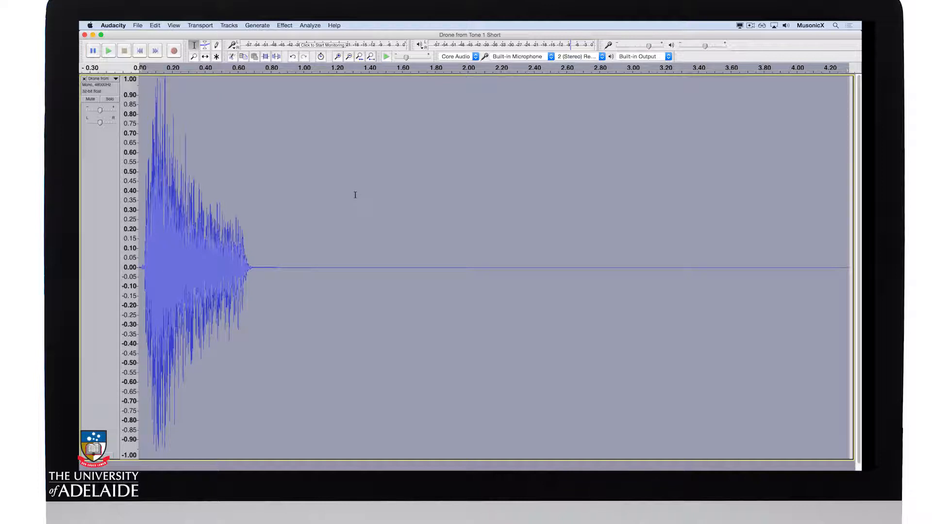
mouse_move(689, 260)
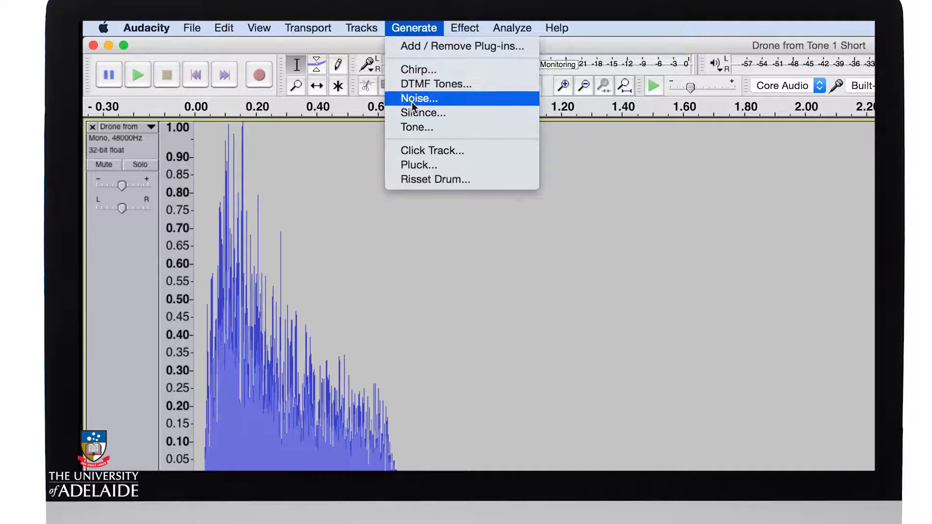
Step: Generate 10 seconds of silence after the drone, fit the track in the window and select it all
left_click(422, 112)
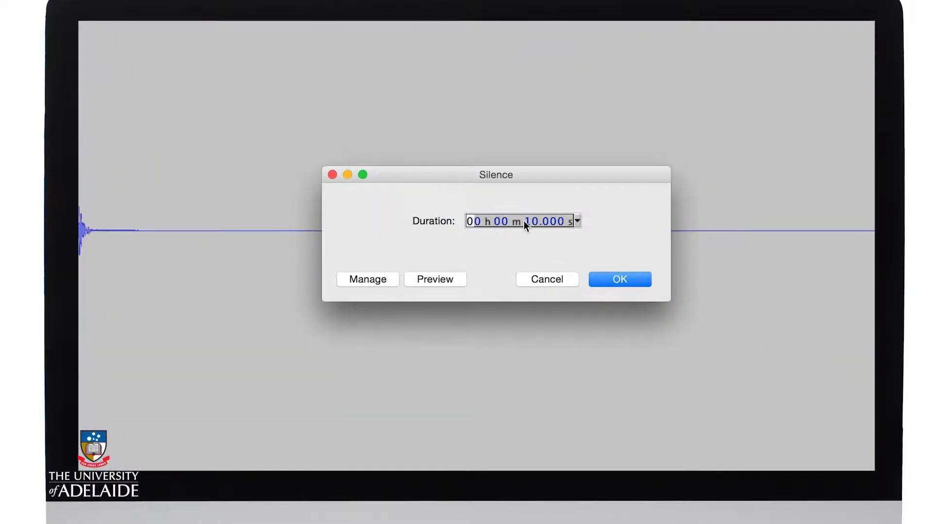
left_click(619, 280)
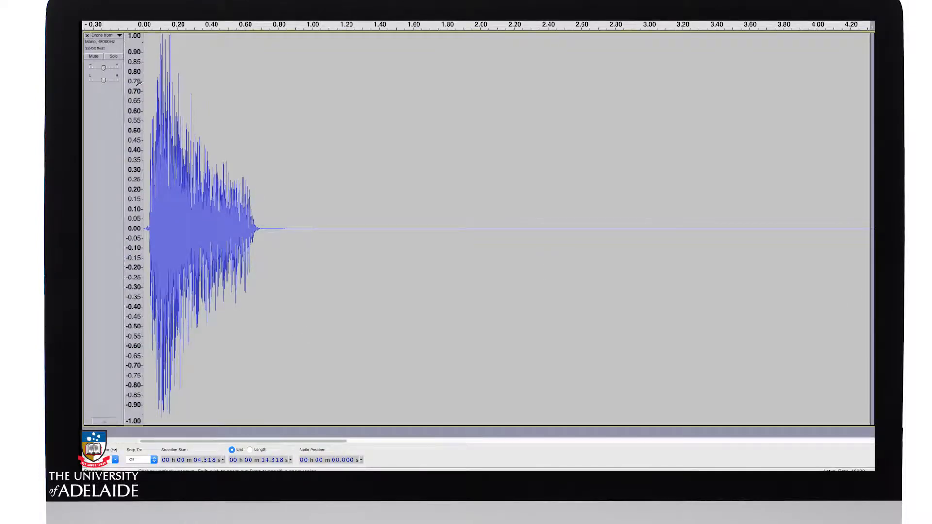
left_click(211, 28)
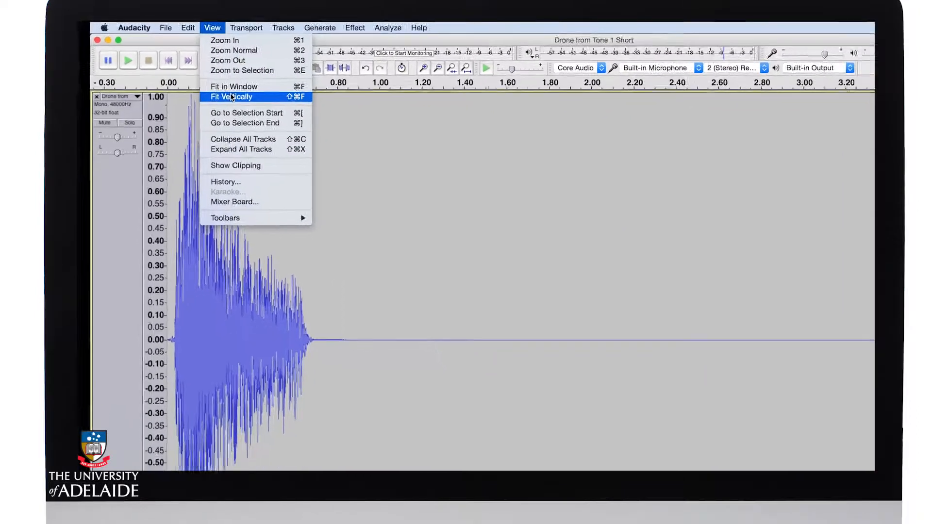
left_click(231, 97)
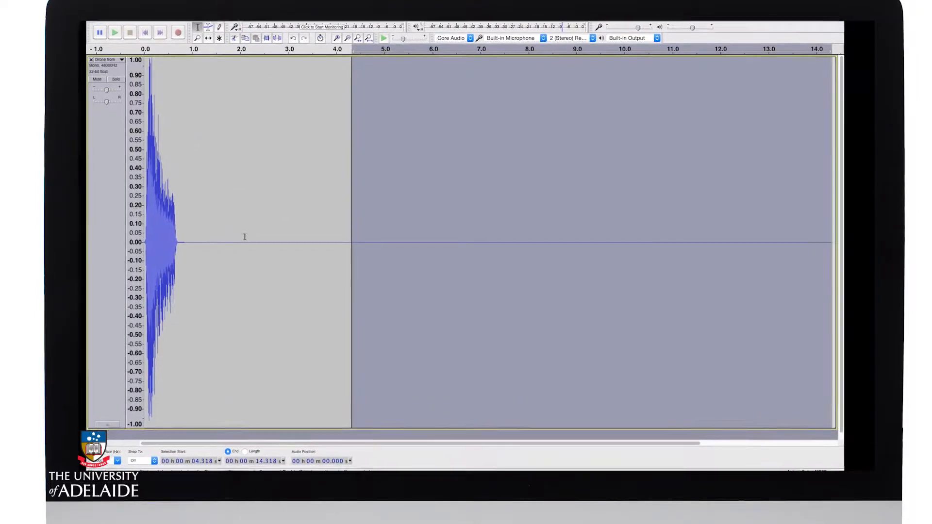
left_click(460, 31)
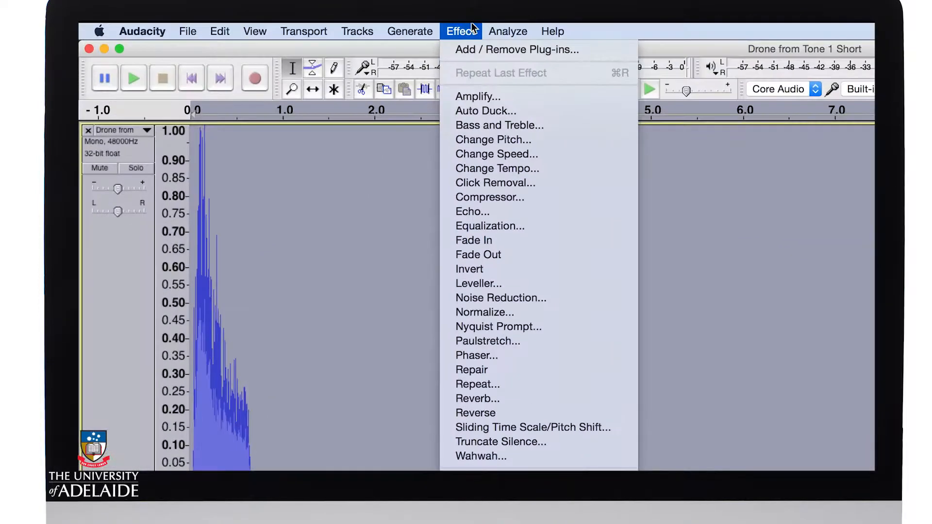
left_click(476, 398)
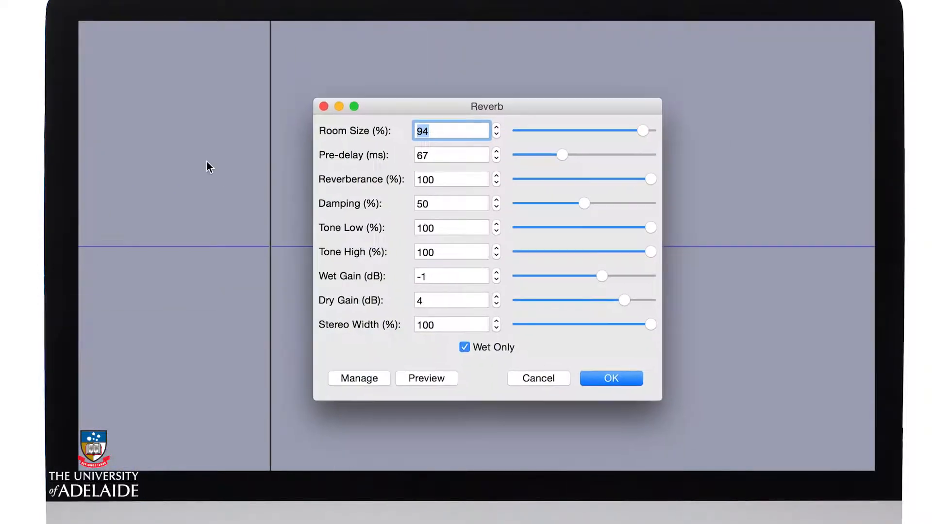
mouse_move(365, 254)
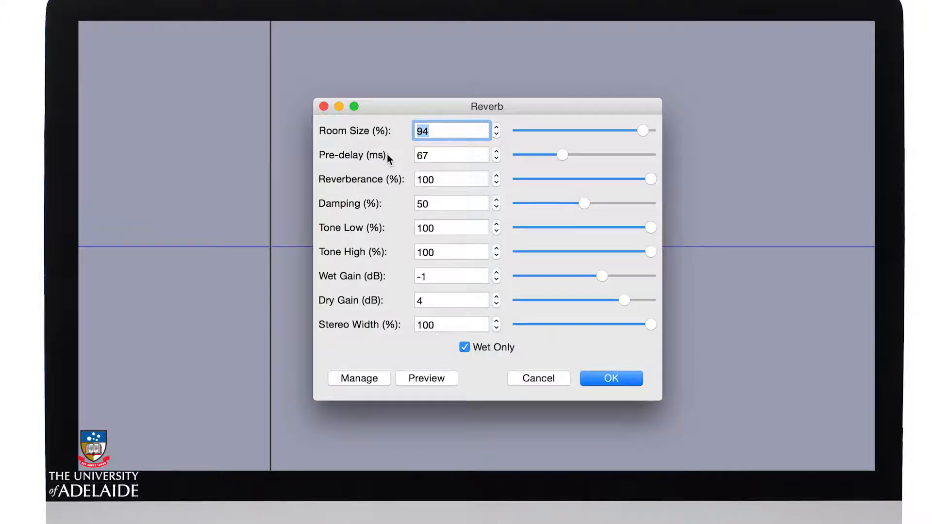
mouse_move(391, 182)
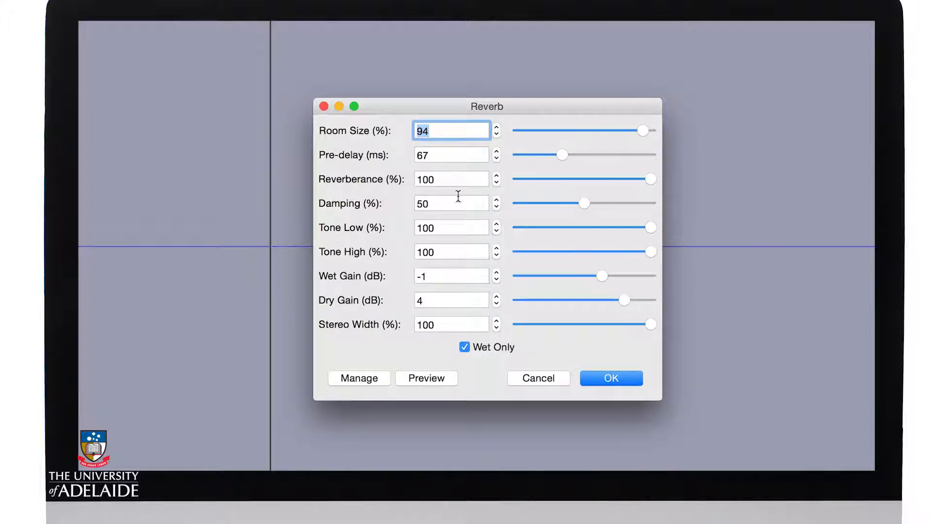
left_click_drag(562, 154, 569, 154)
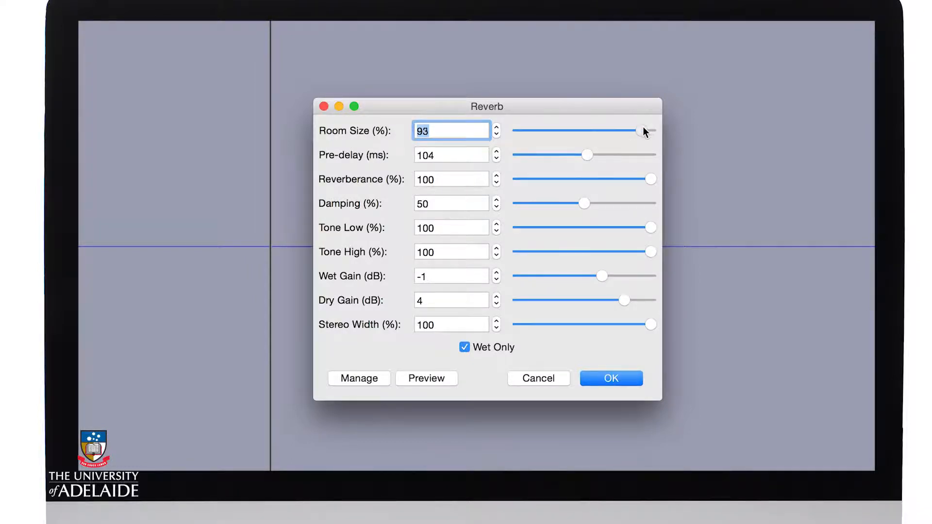
left_click_drag(651, 179, 623, 179)
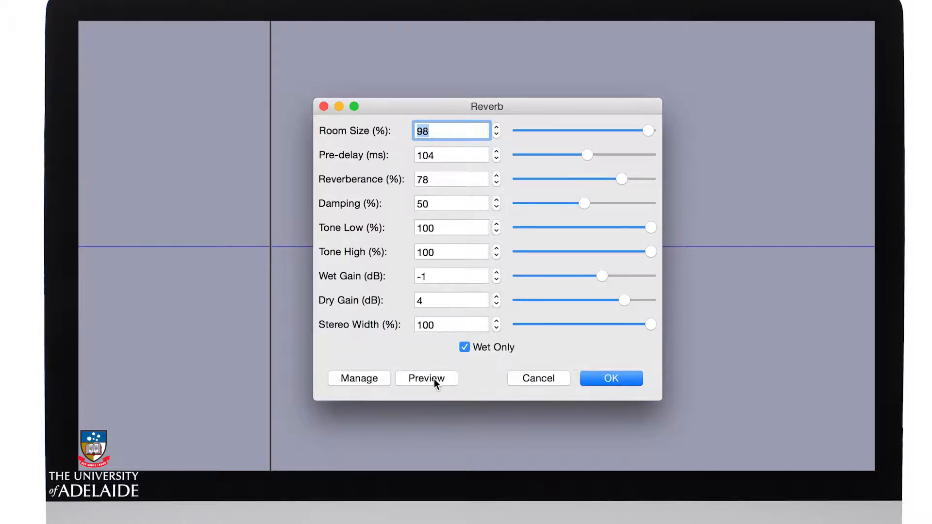
left_click(425, 377)
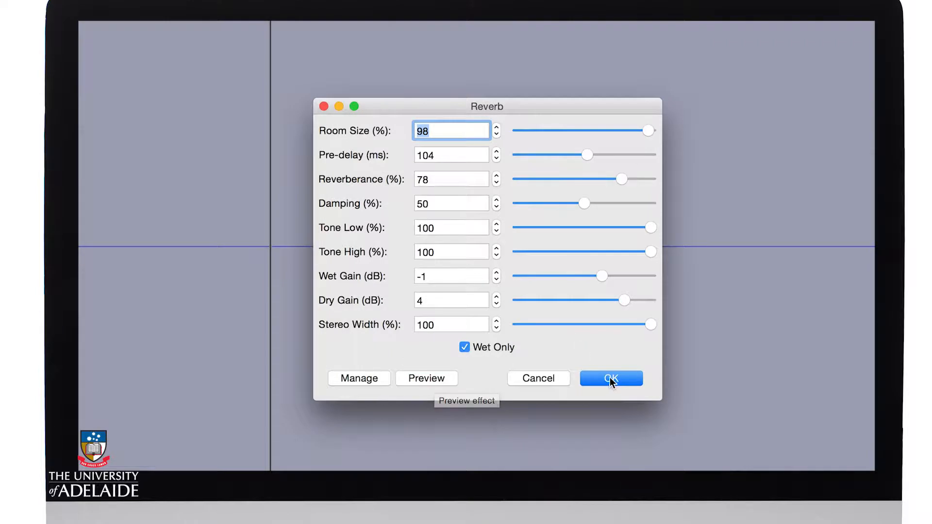
left_click(609, 378)
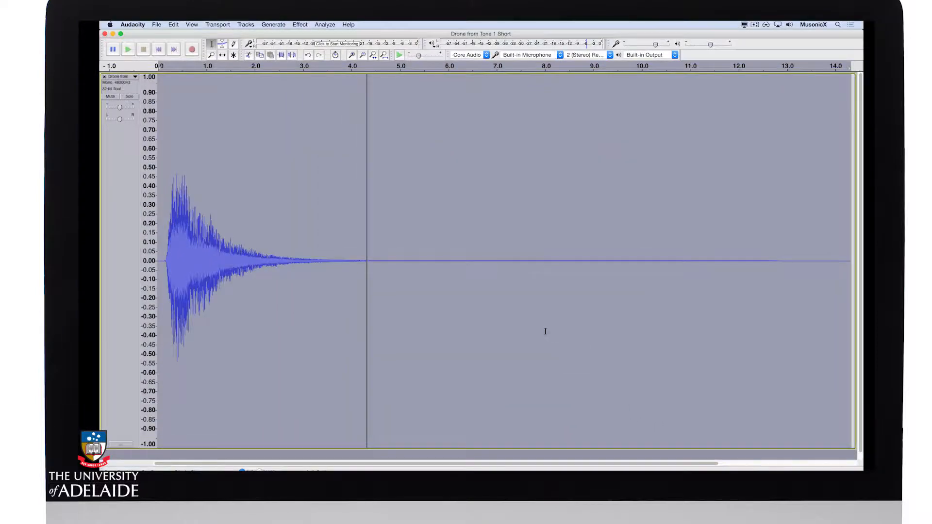
mouse_move(247, 316)
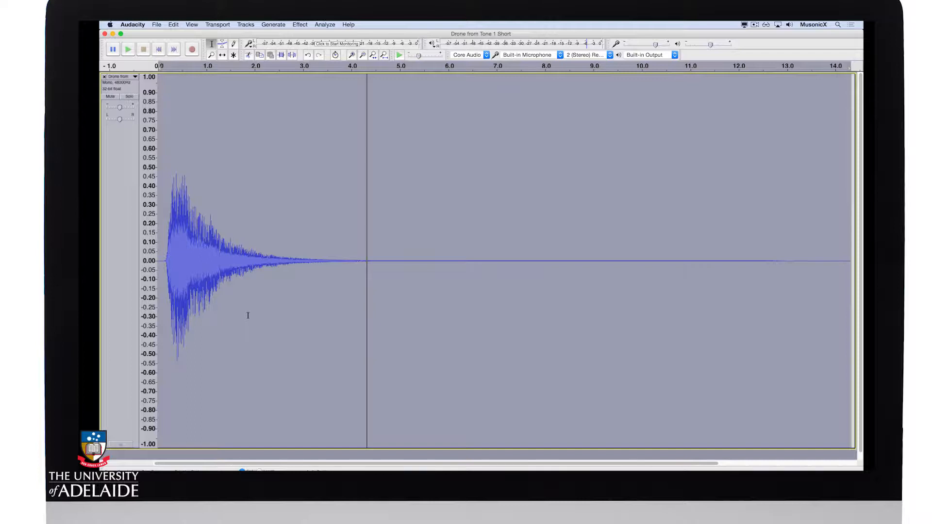
left_click(127, 49)
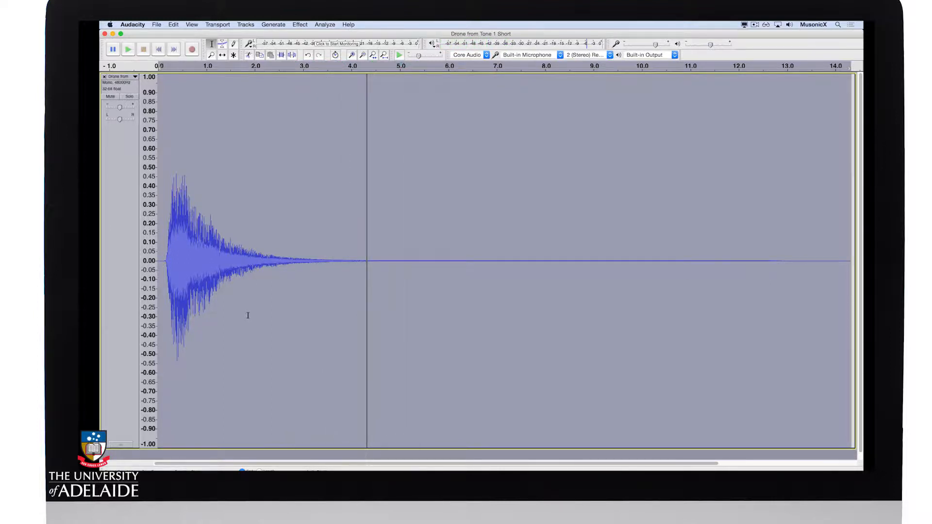
mouse_move(288, 240)
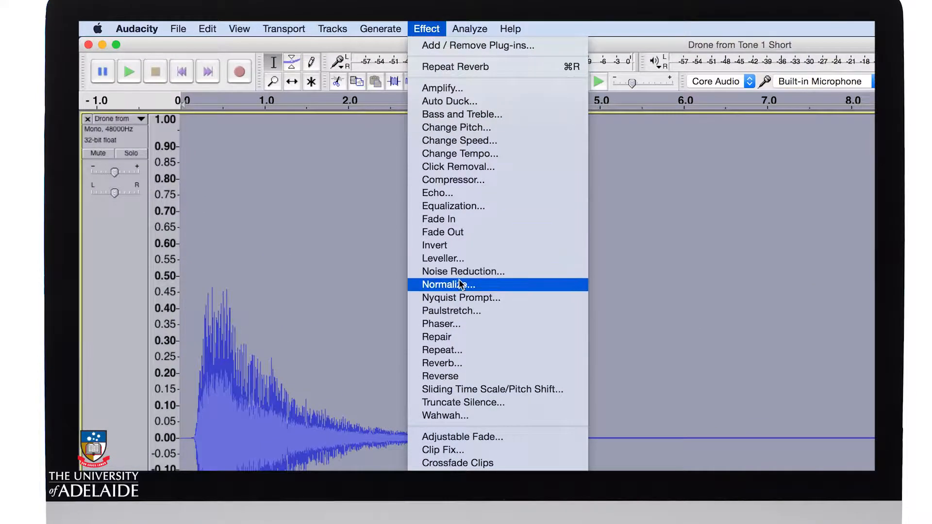
Step: Apply Normalize at -1.0 dB with Remove DC offset to the reverbed drone
left_click(447, 284)
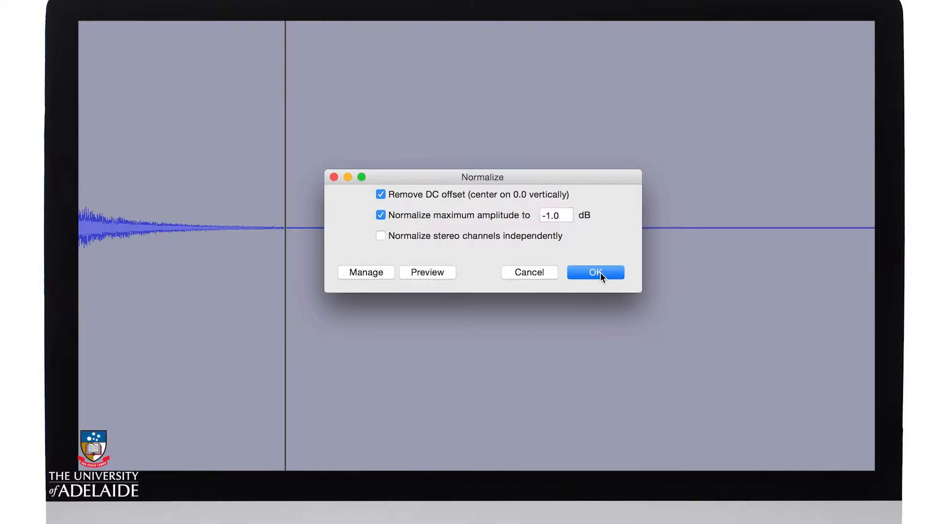
left_click(594, 272)
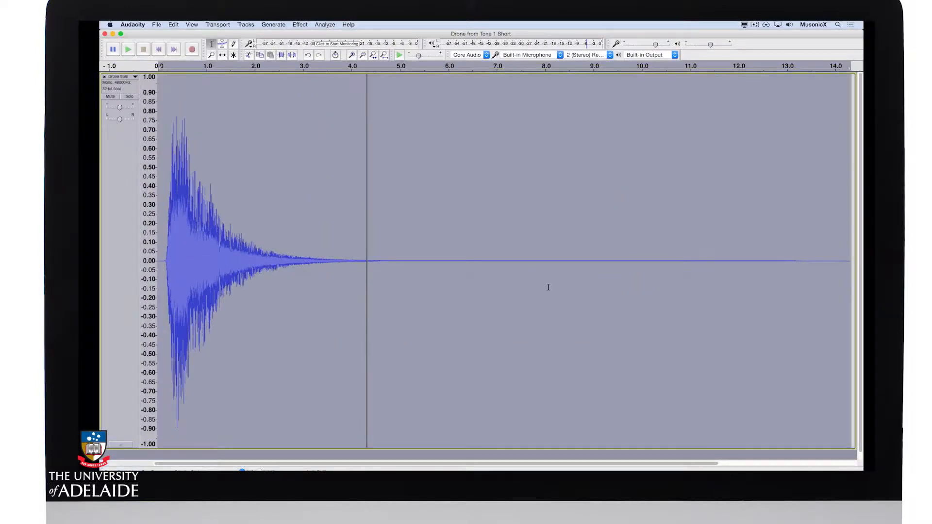
left_click(127, 49)
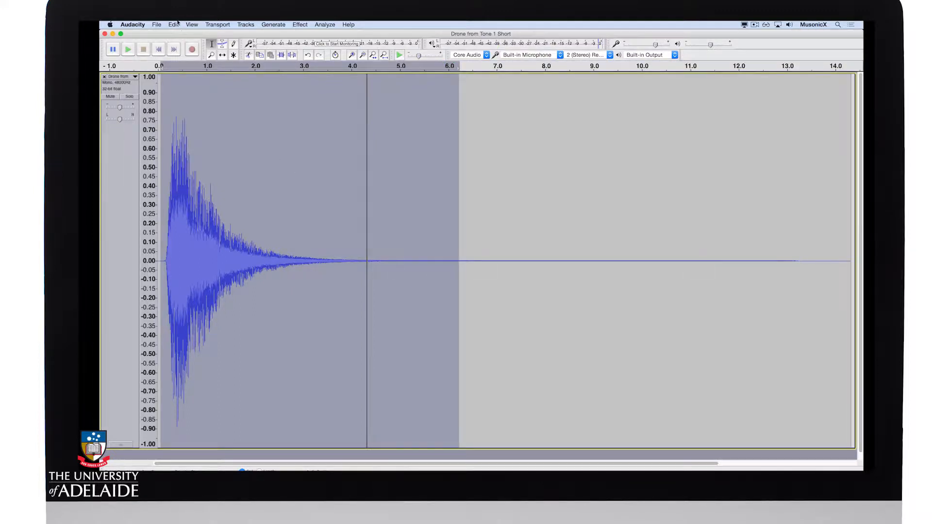
Step: Delete the drone's tail after 6.2 seconds and apply Fade Out to its ending
left_click(173, 25)
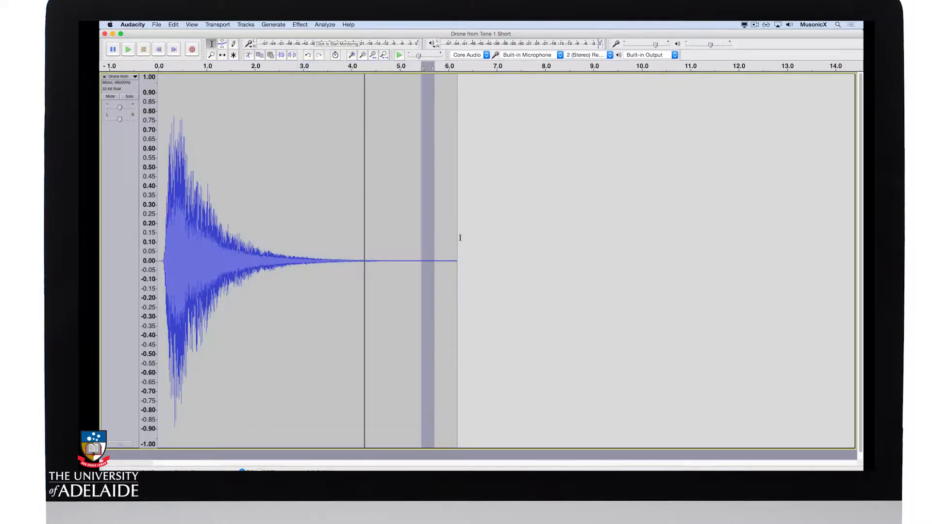
left_click(300, 24)
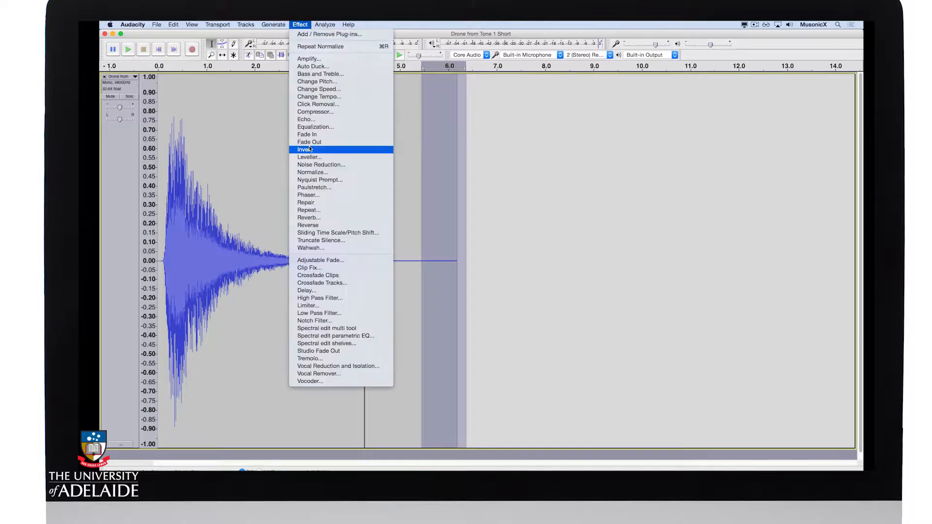
left_click(306, 149)
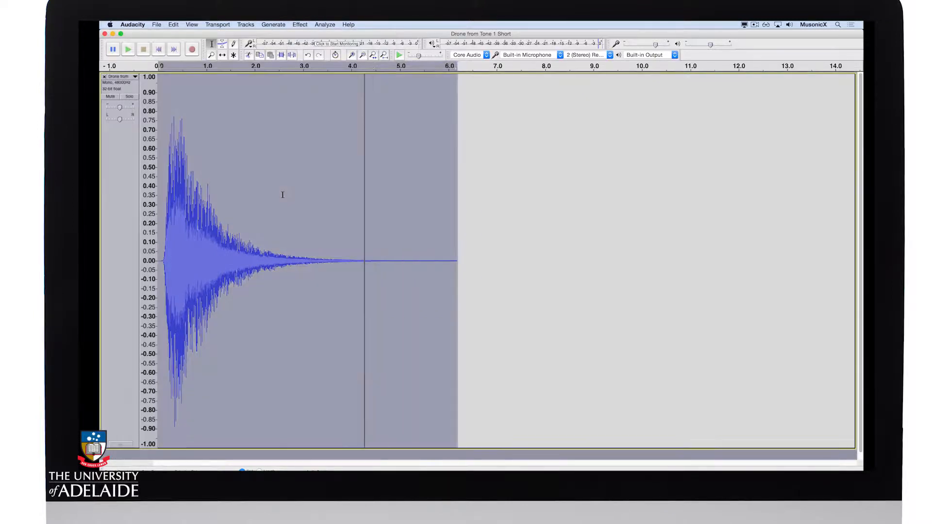
left_click(127, 48)
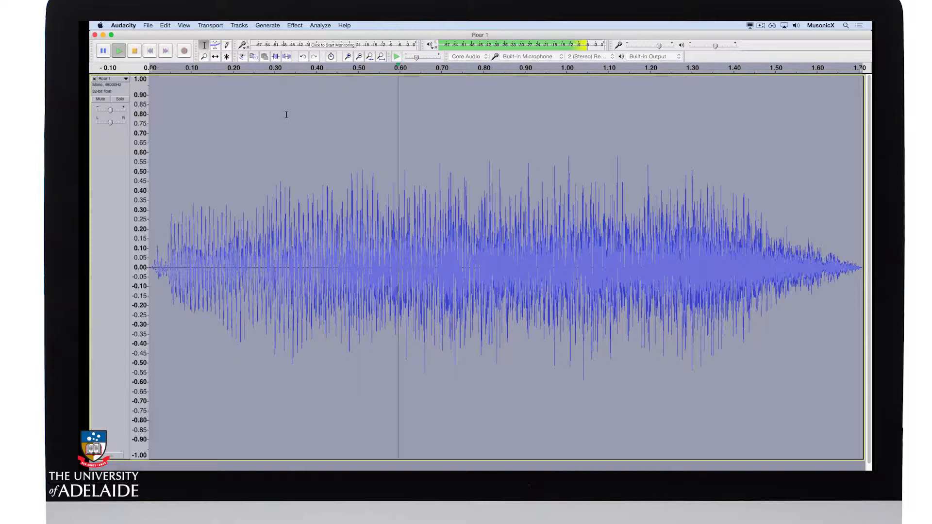
Step: Stop playback of the Roar 1 sample after listening to it
left_click(103, 50)
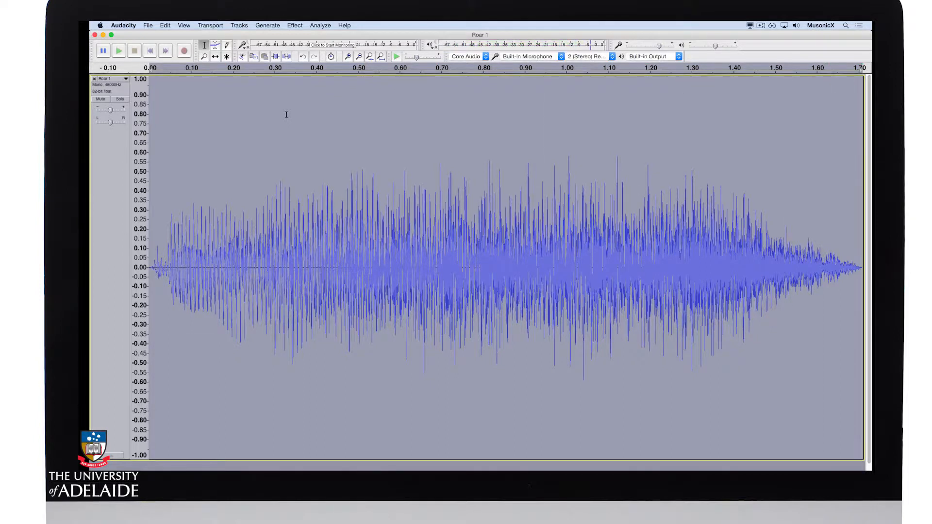
Step: Apply Change Pitch at -12 semitones to the Roar 1 sample
left_click(309, 31)
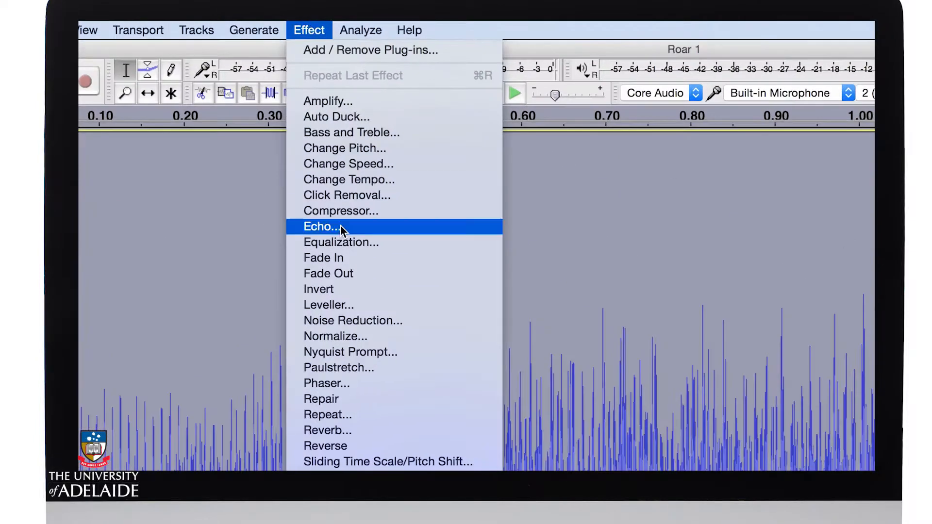
mouse_move(344, 148)
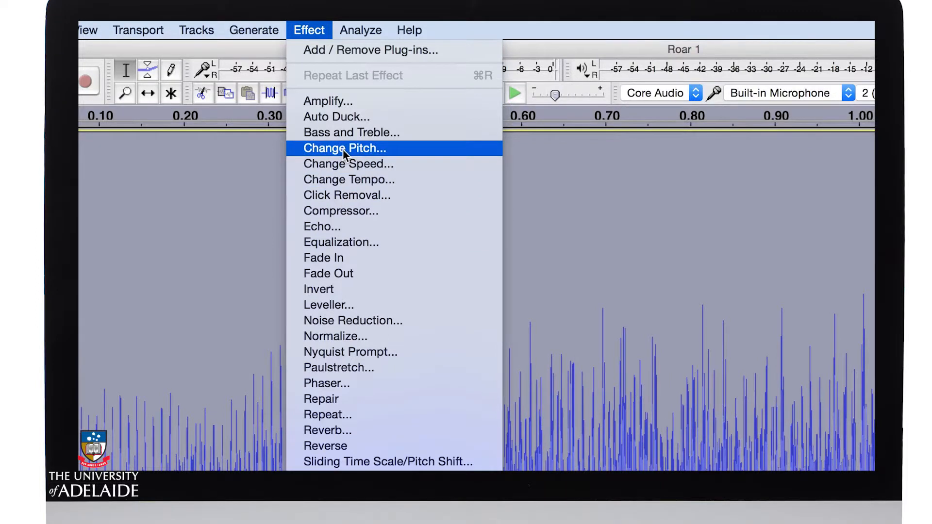
left_click(346, 147)
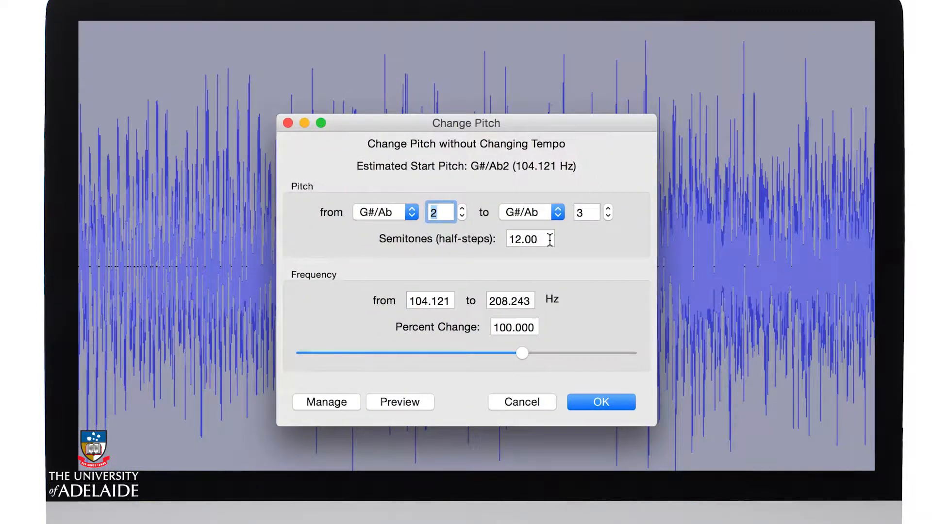
type("-12")
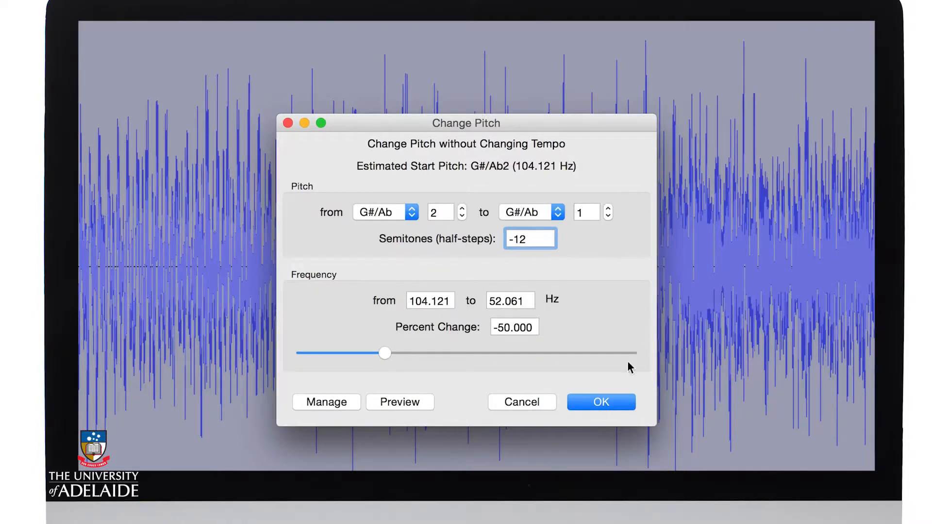
left_click(600, 402)
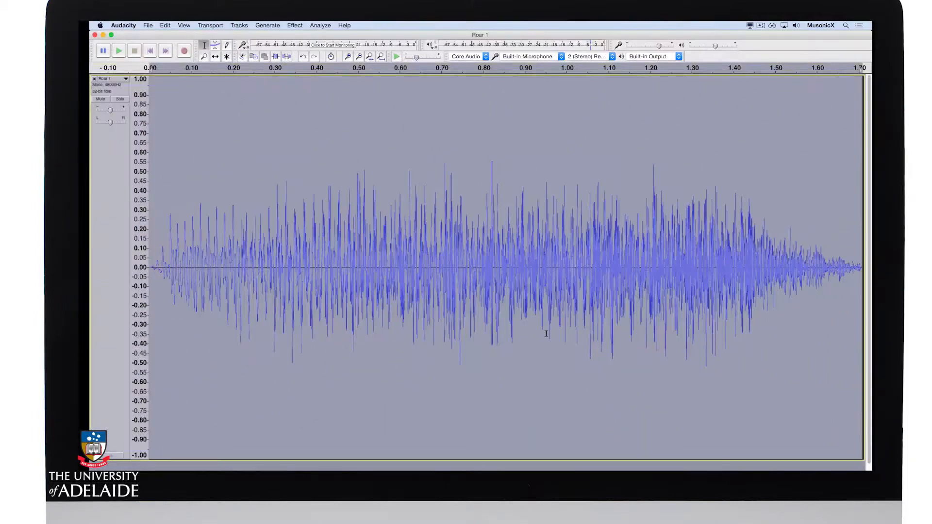
left_click(117, 49)
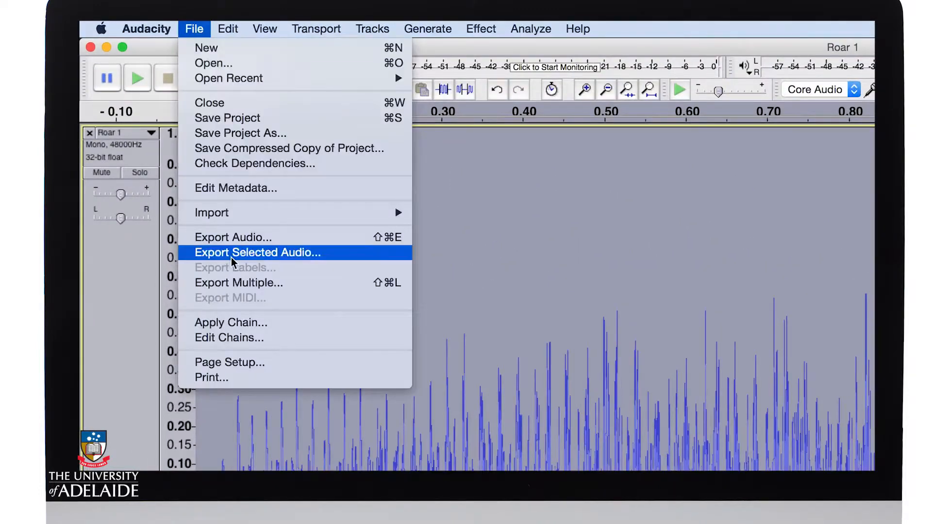
Step: Save the selected roar as WAV 'Roar 1 Low' in Samples New with blank metadata
left_click(256, 252)
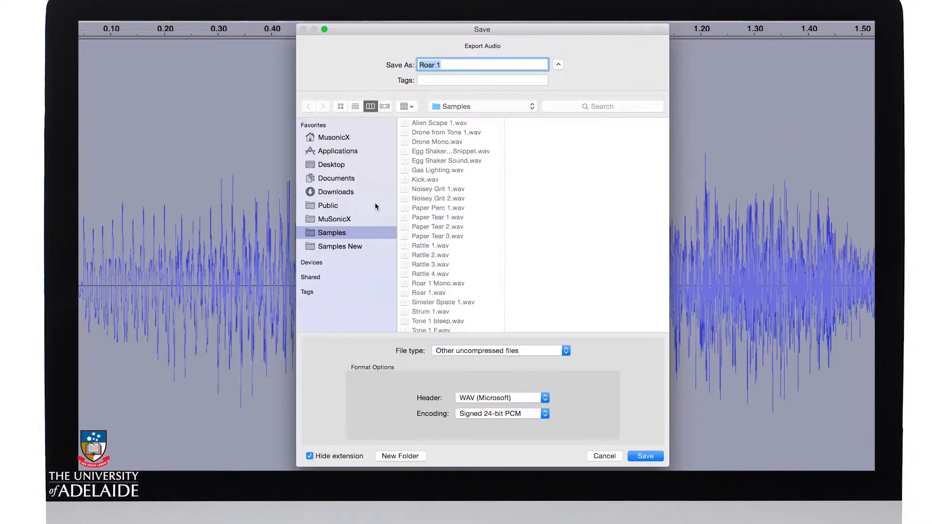
type("Low")
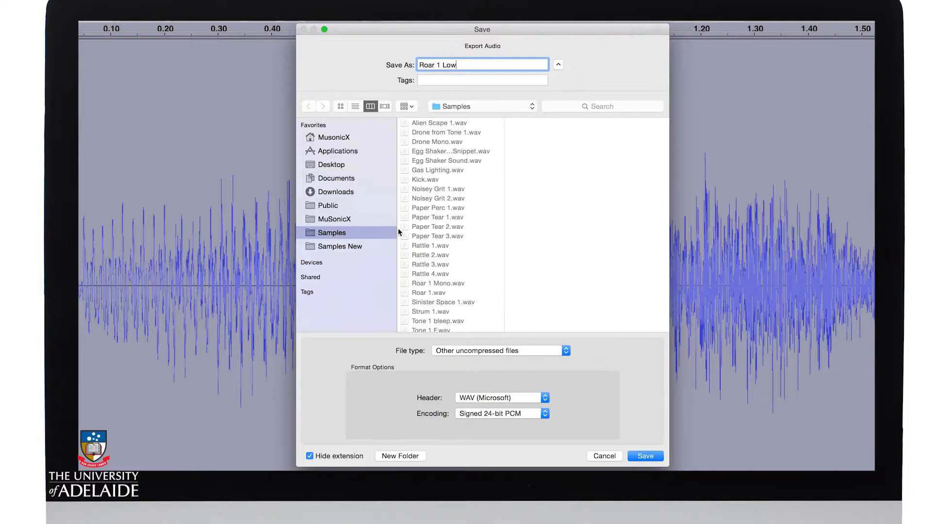
left_click(339, 246)
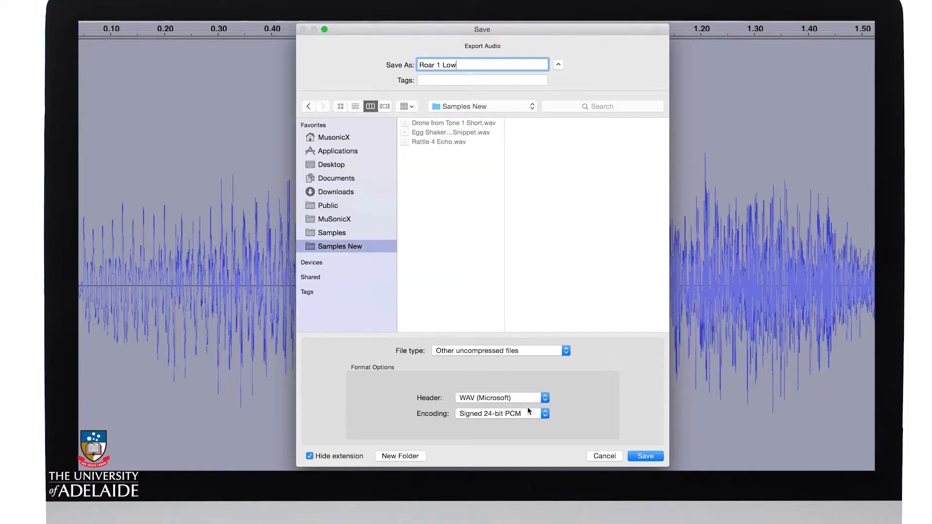
left_click(644, 456)
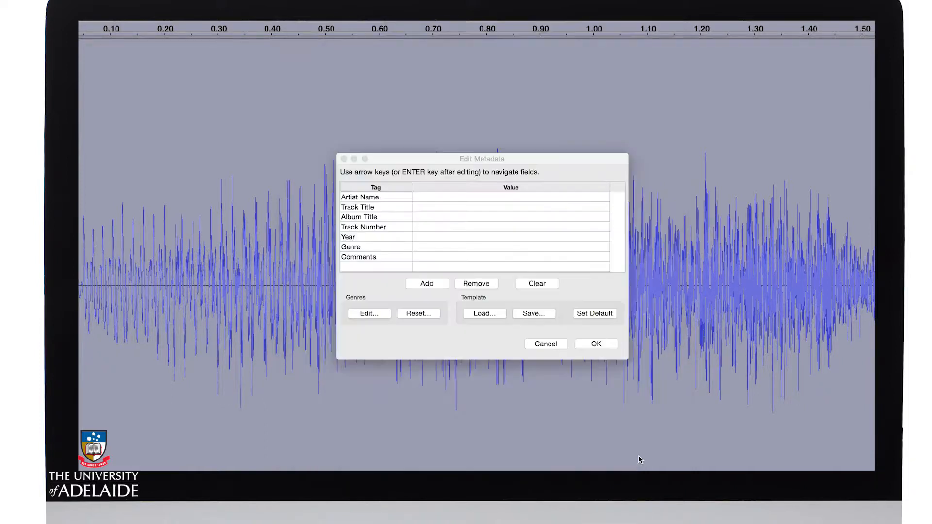
left_click(595, 343)
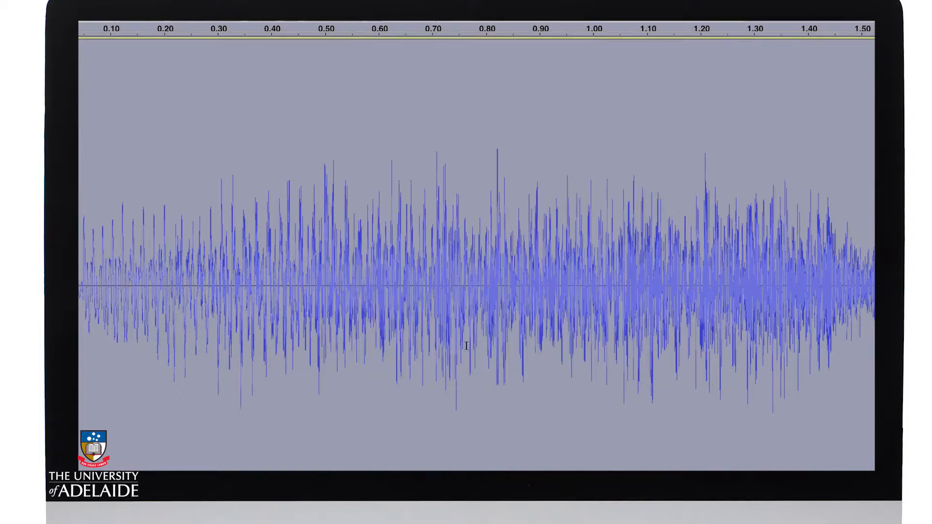
Step: Undo Change Pitch, then reapply it at +12 semitones to raise the roar an octave
left_click(181, 27)
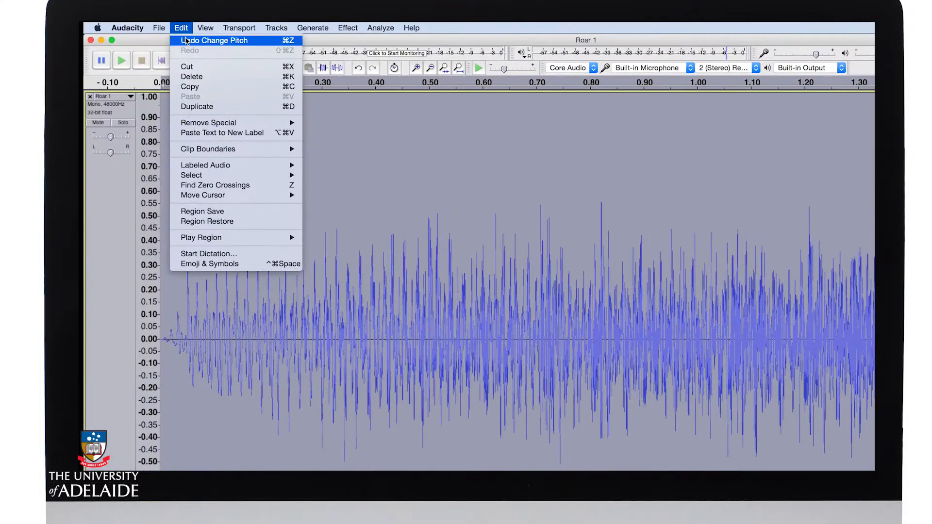
left_click(213, 40)
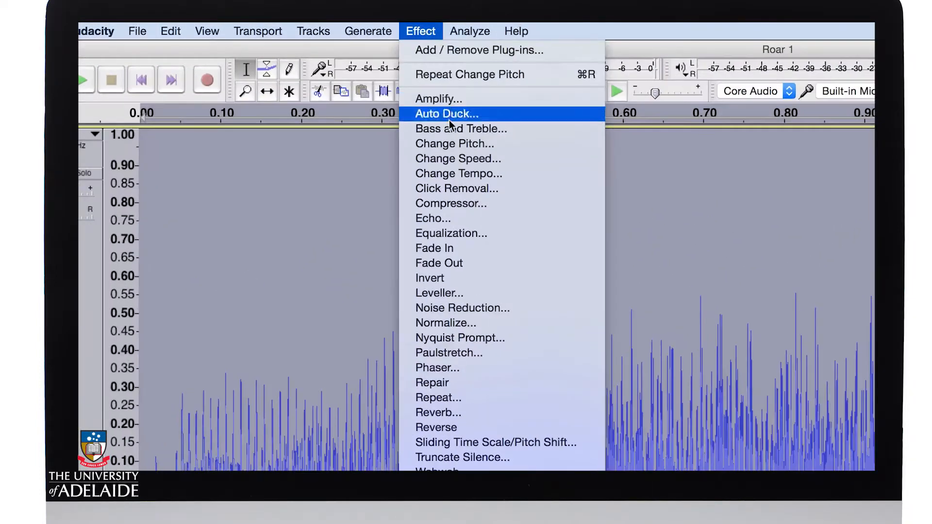
left_click(454, 144)
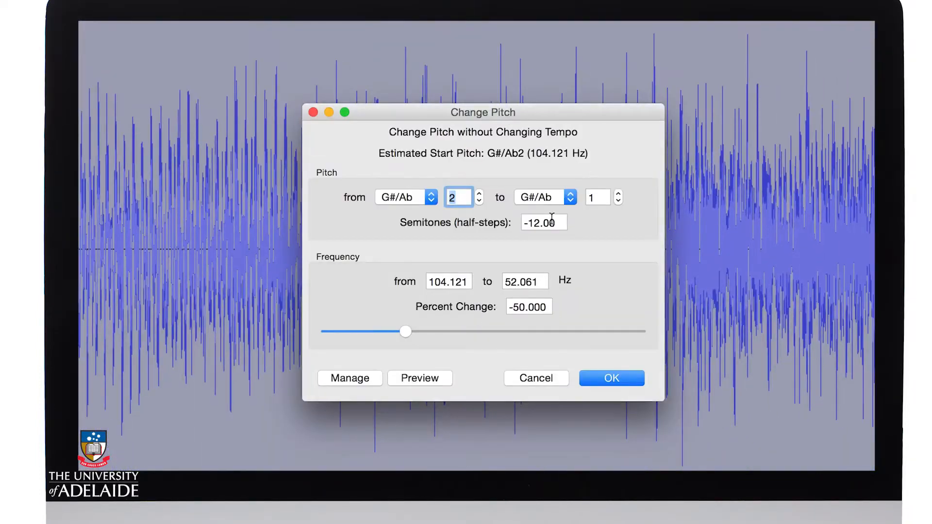
type("12")
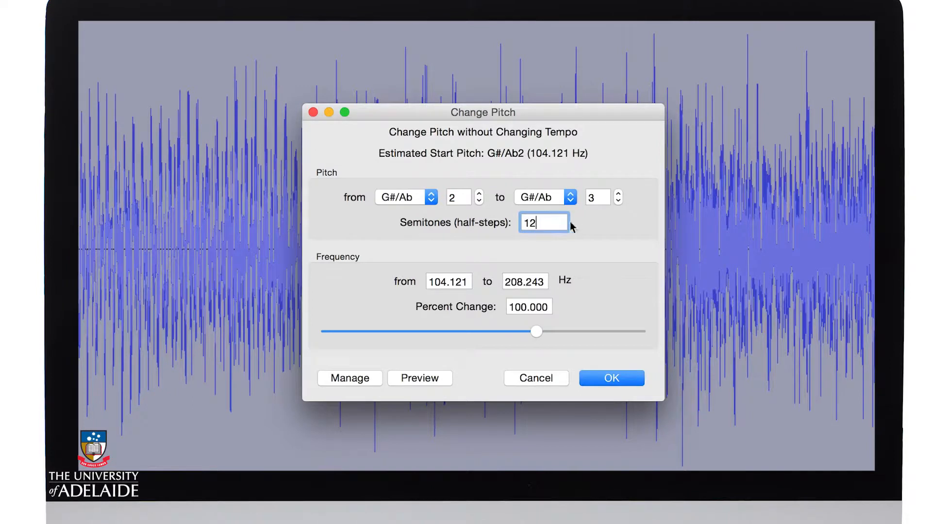
mouse_move(628, 321)
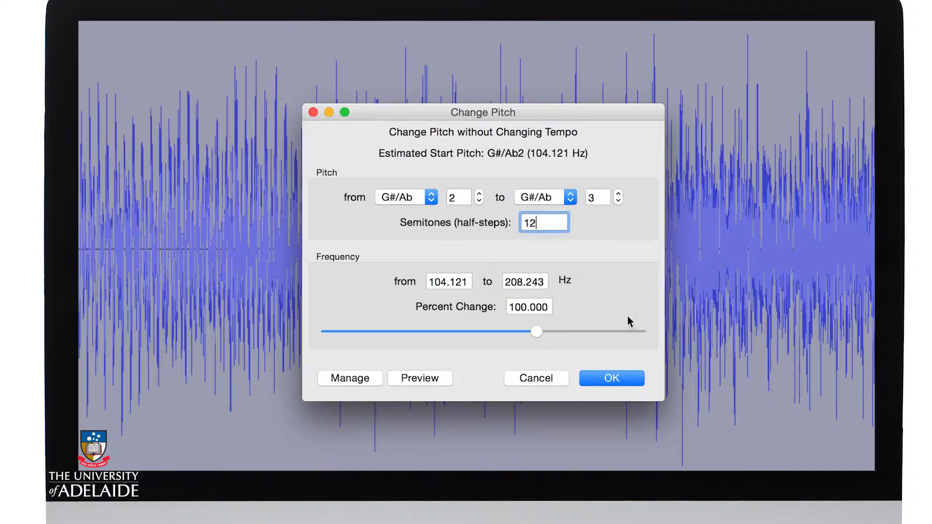
left_click(610, 377)
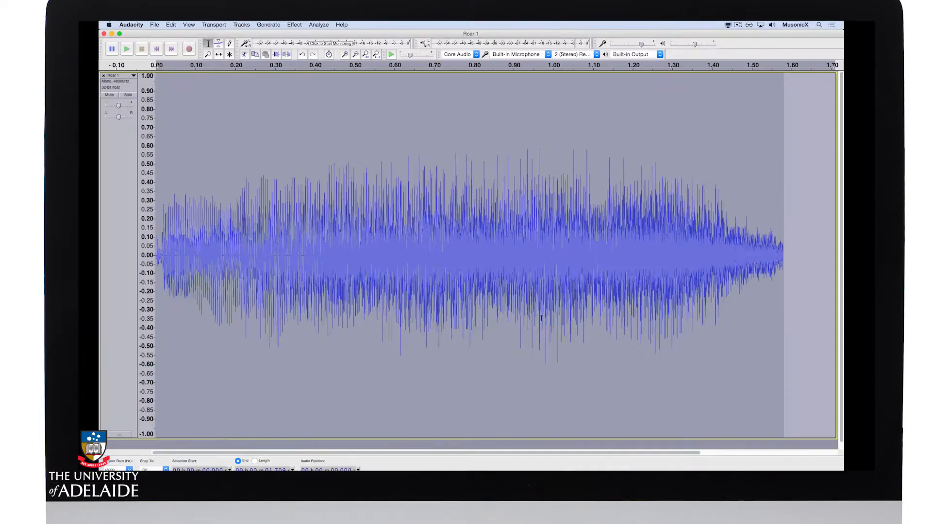
left_click(127, 48)
type("Roar 1 High")
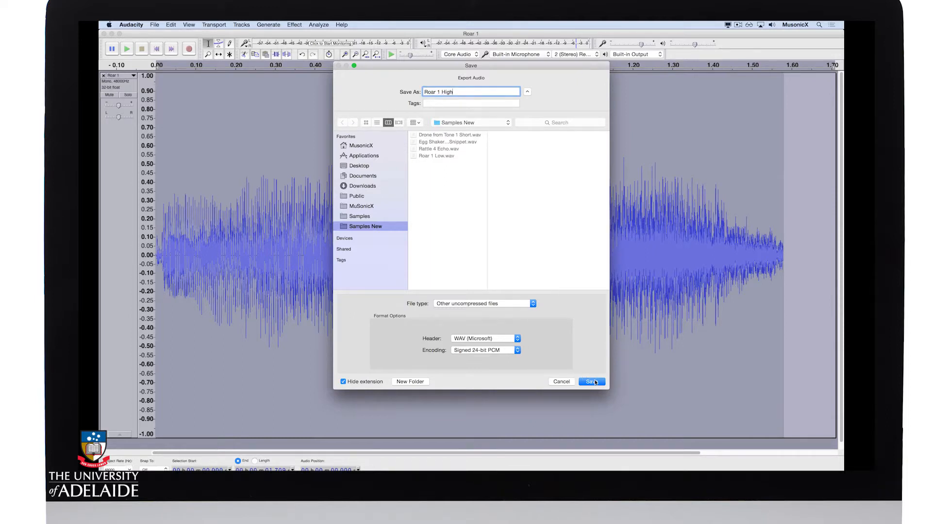
Step: Save the raised roar as WAV 'Roar 1 High' in Samples New with blank metadata
left_click(591, 381)
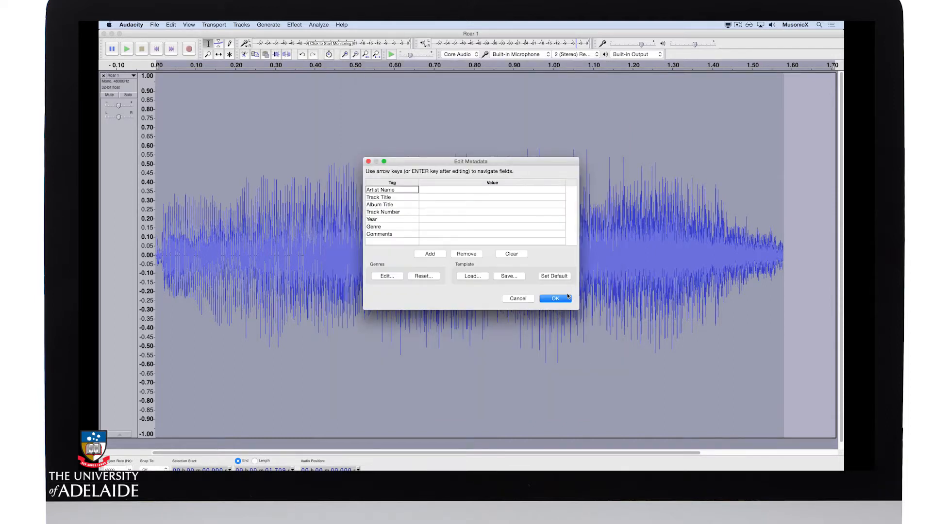
left_click(554, 298)
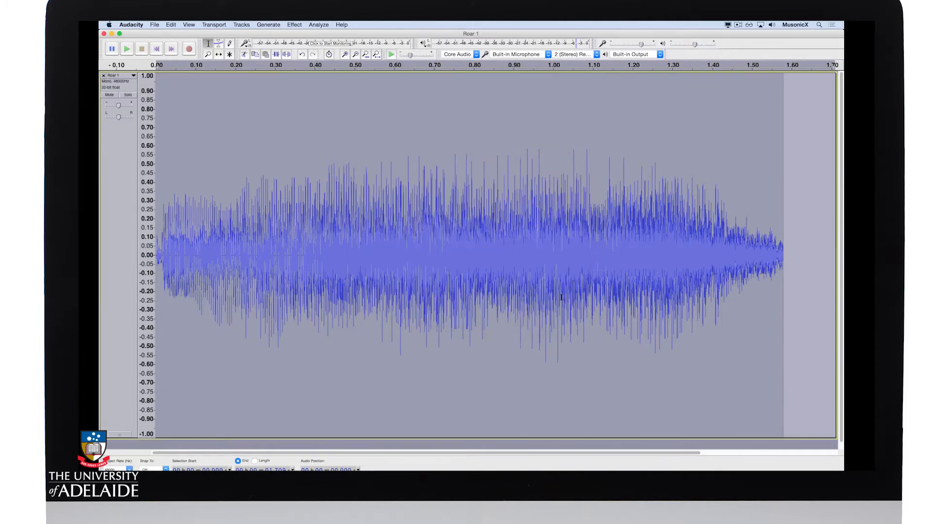